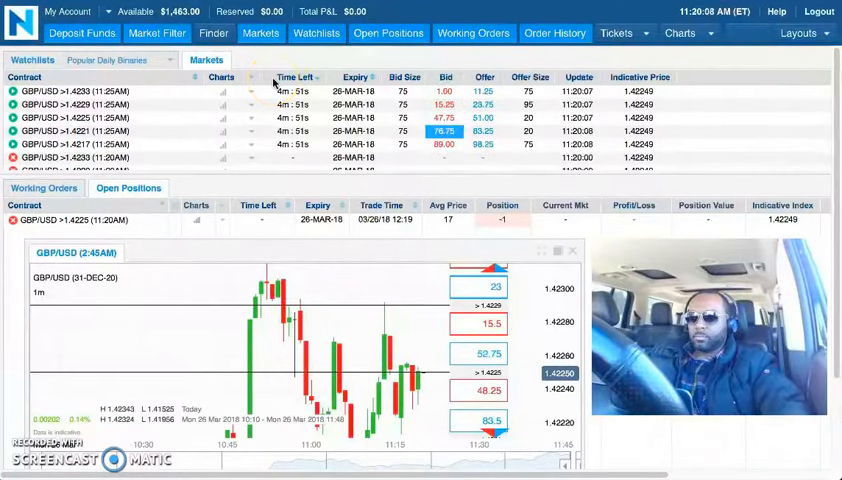
mouse_move(165, 175)
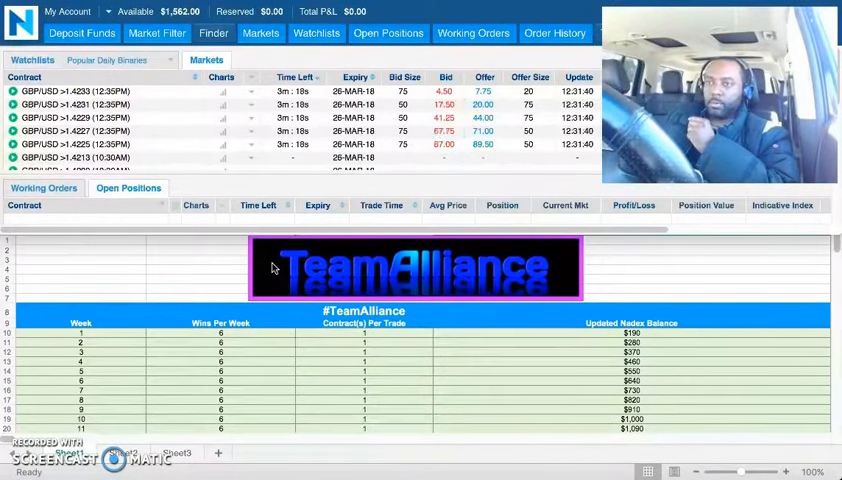
scroll(down, 3)
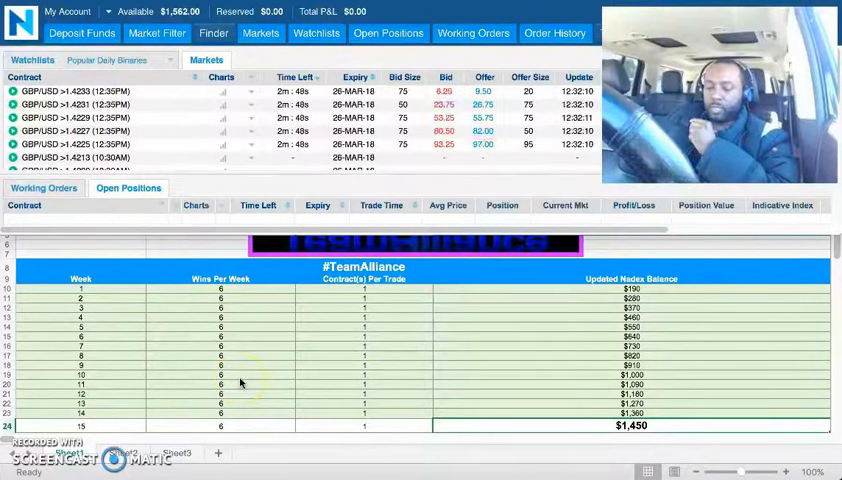
mouse_move(503, 443)
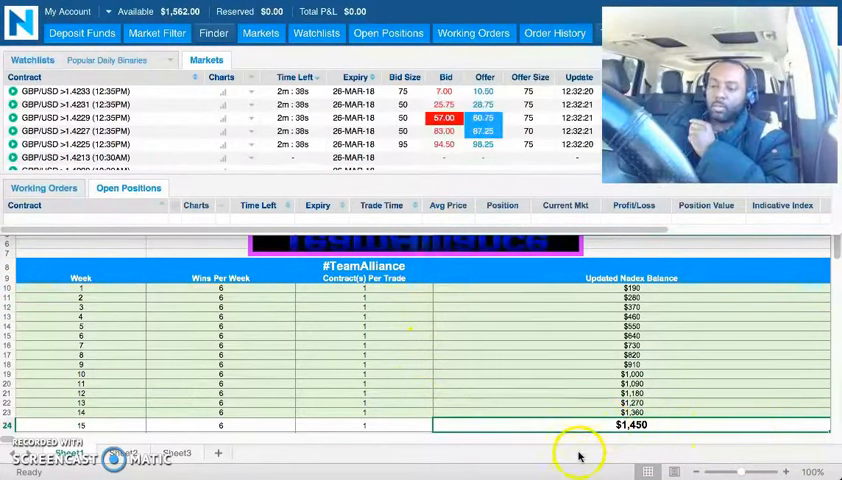
mouse_move(470, 308)
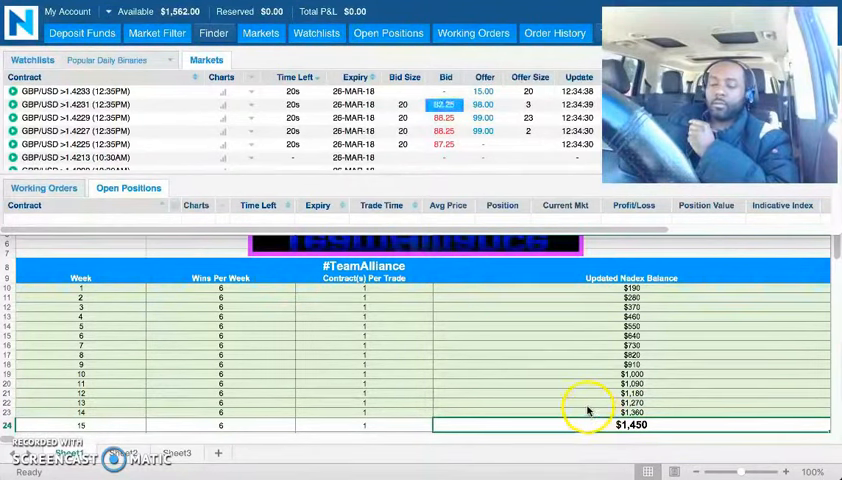
scroll(down, 3)
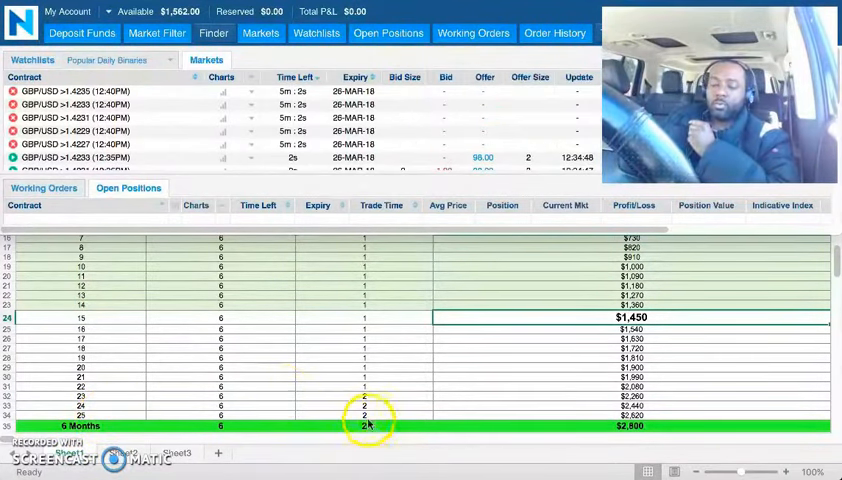
mouse_move(630, 438)
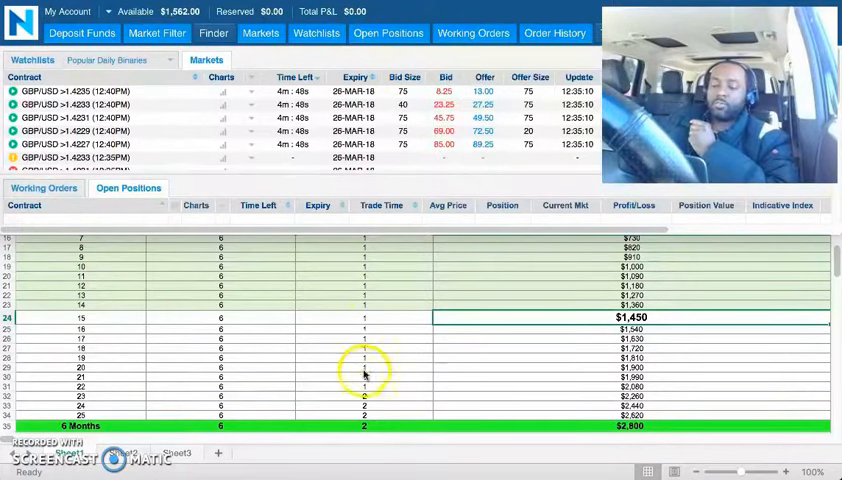
mouse_move(420, 405)
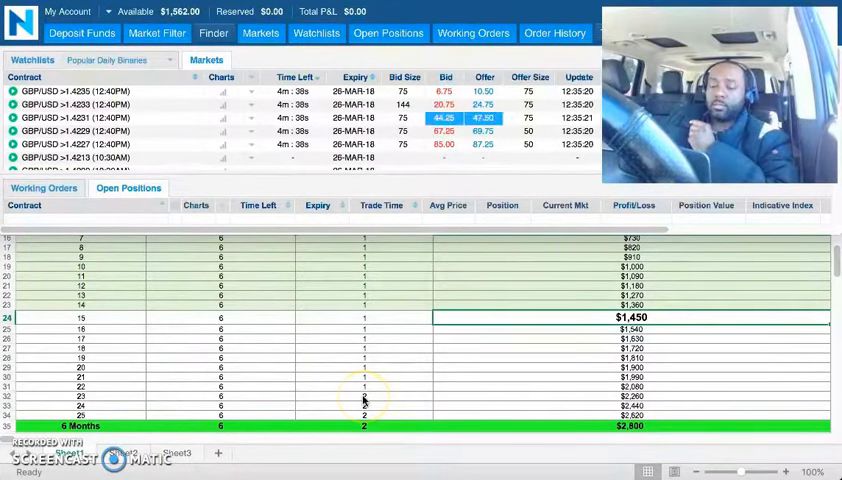
scroll(down, 3)
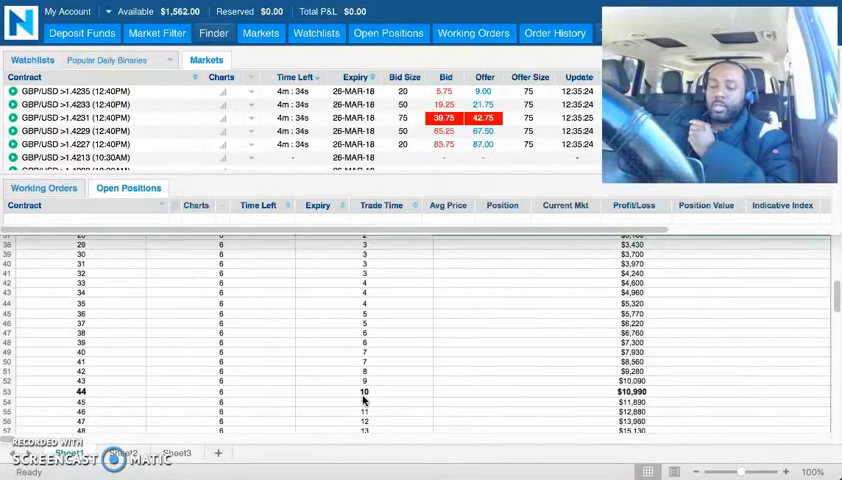
scroll(down, 3)
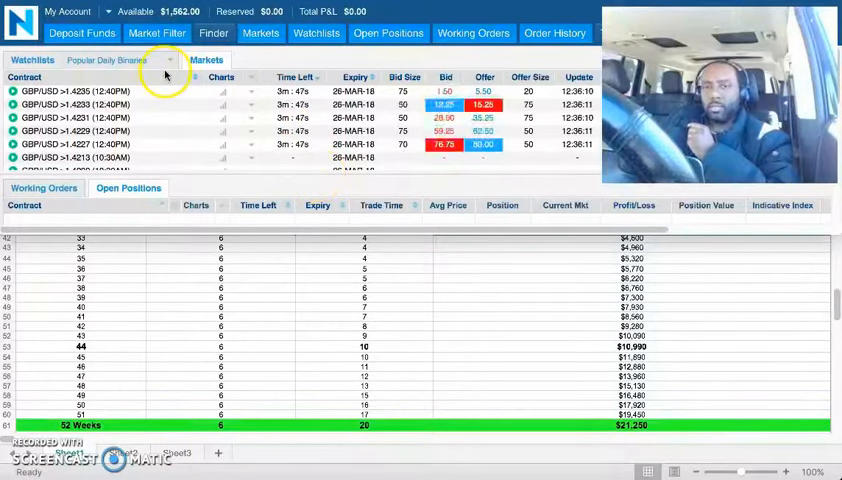
mouse_move(267, 307)
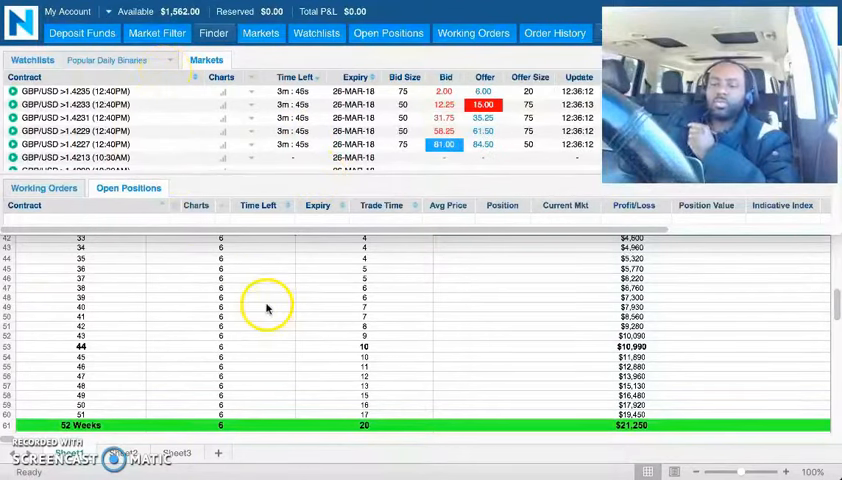